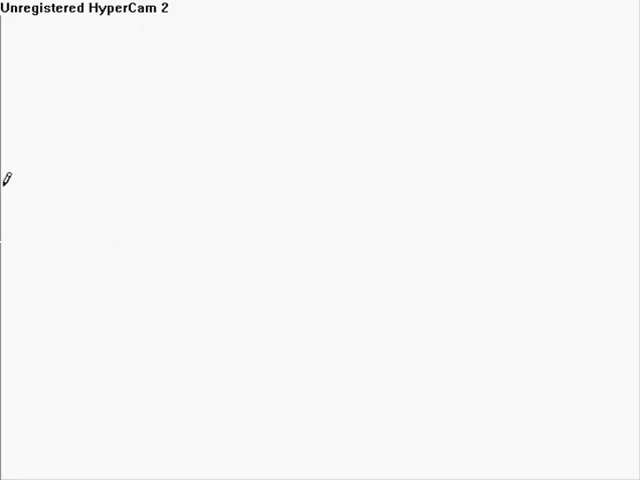
pyautogui.moveTo(13, 383)
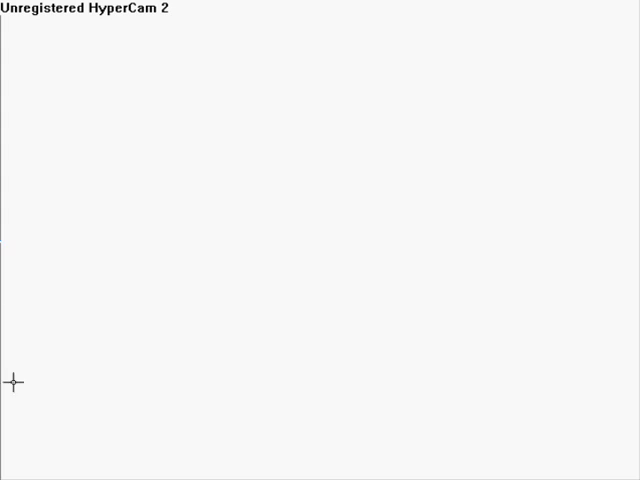
pyautogui.moveTo(33, 37)
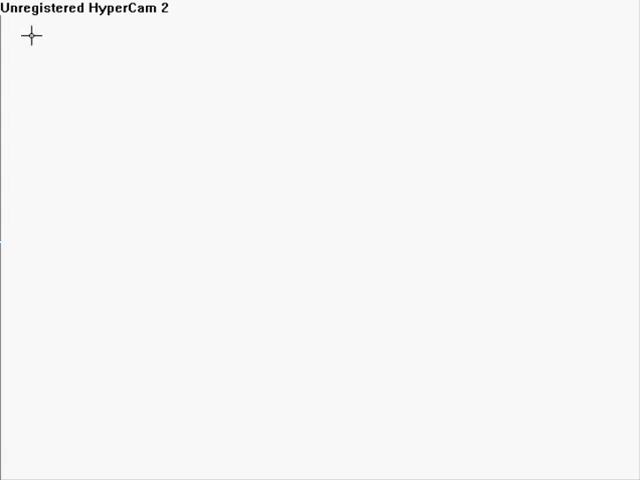